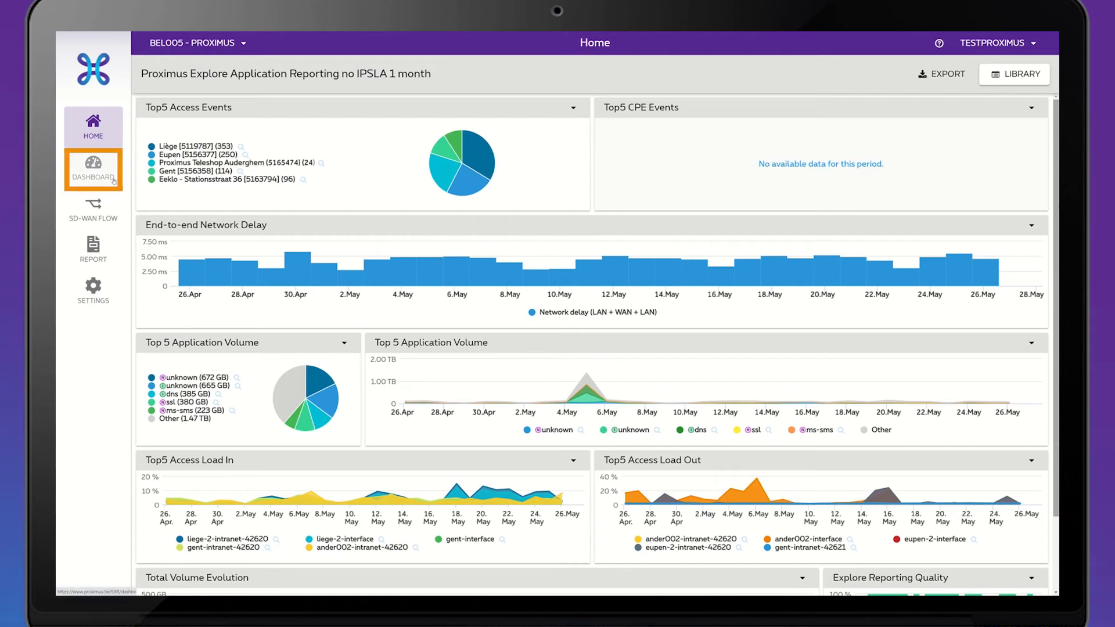
# Step: Go to the DASHBOARD section and load an application-analysis dashboard
pyautogui.click(93, 170)
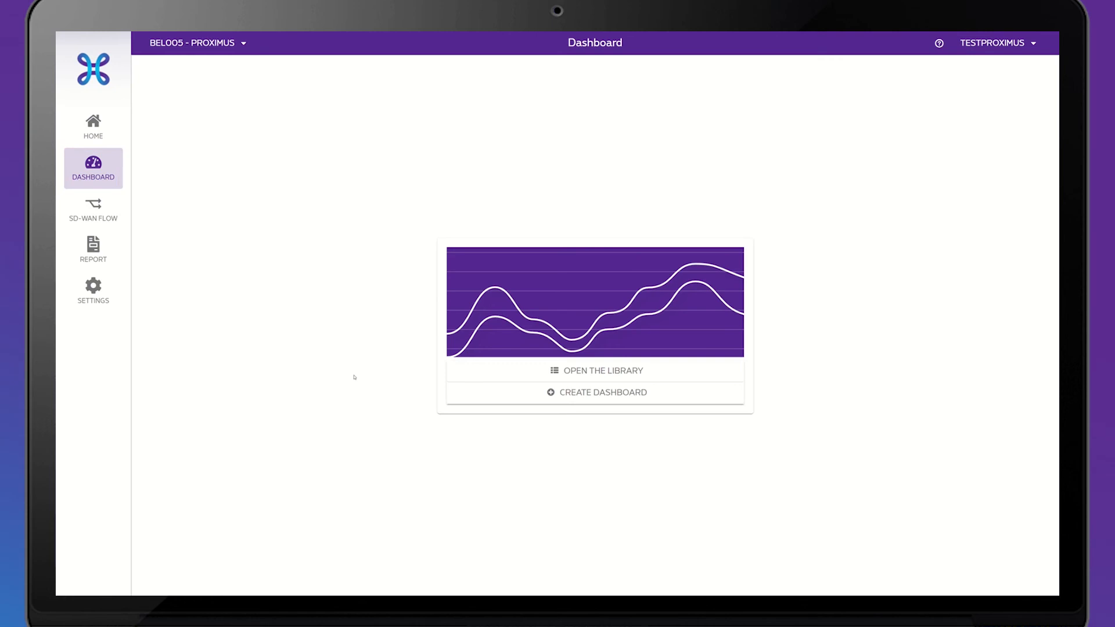
pyautogui.click(603, 370)
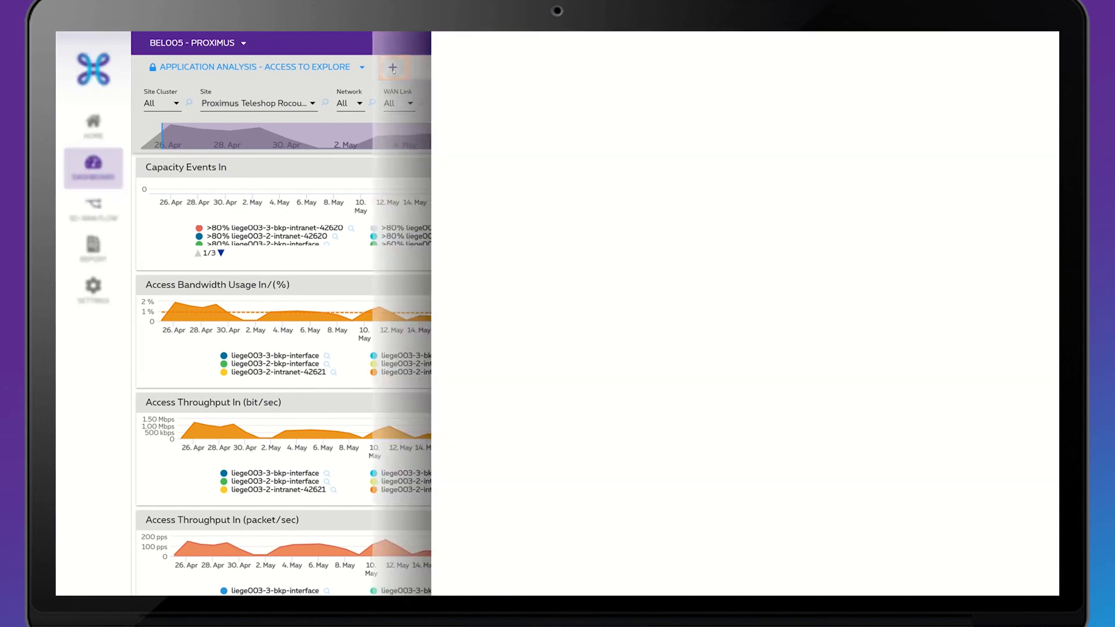
# Step: Bring up the dashboard library and preview 'Application Summary - Reporting Inventory'
pyautogui.click(391, 68)
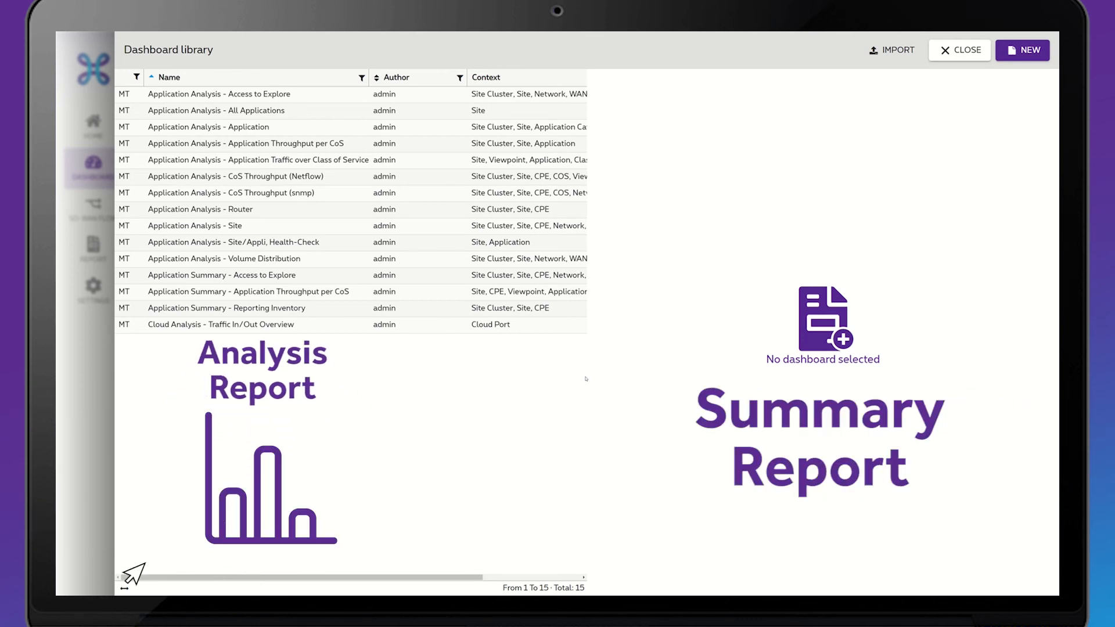
pyautogui.moveTo(229, 506)
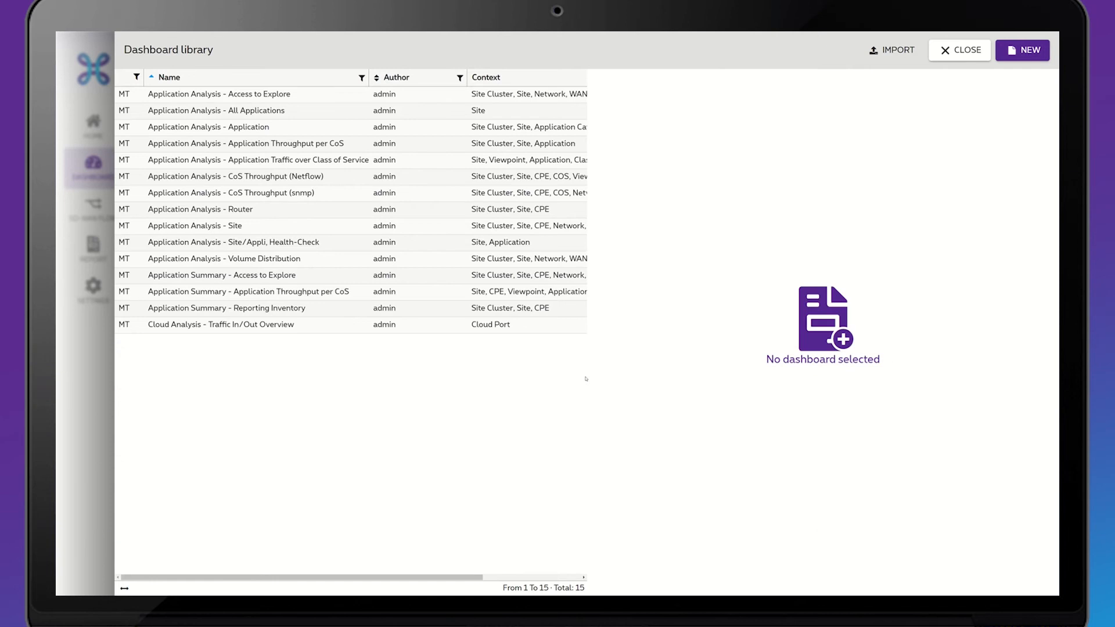
pyautogui.click(227, 308)
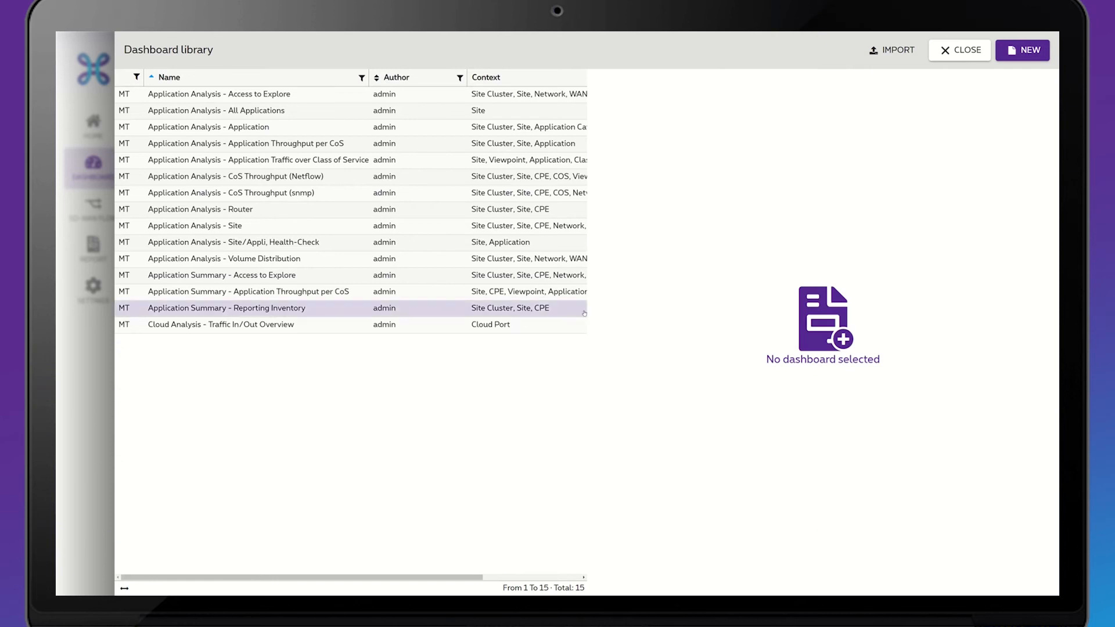
pyautogui.click(226, 308)
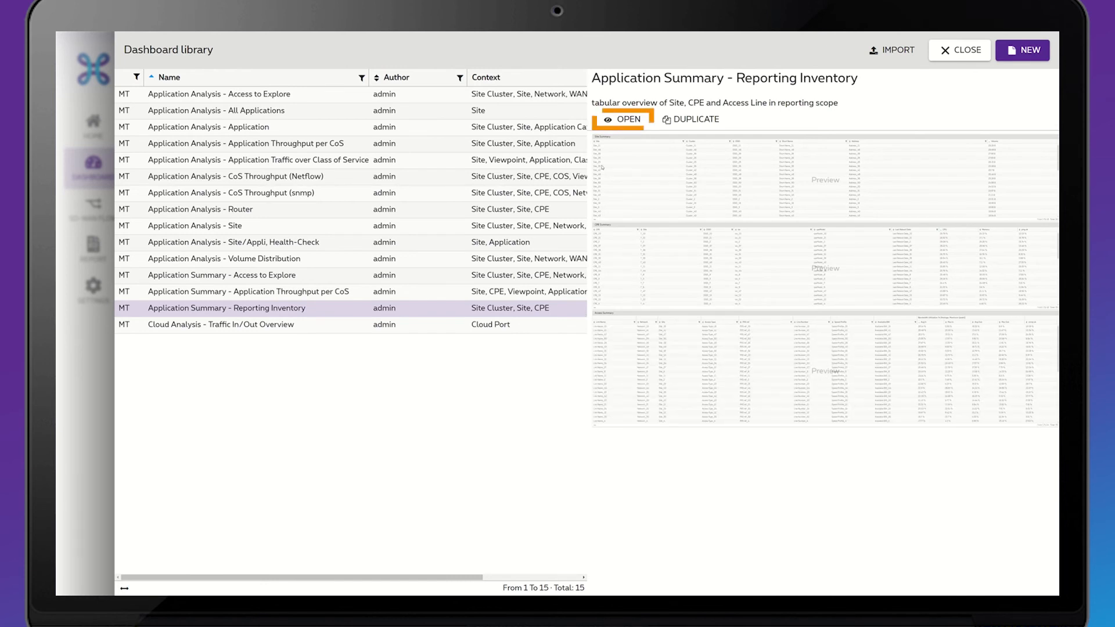
# Step: Open the Reporting Inventory dashboard for gent kouter, keeping granularity on Auto
pyautogui.click(623, 119)
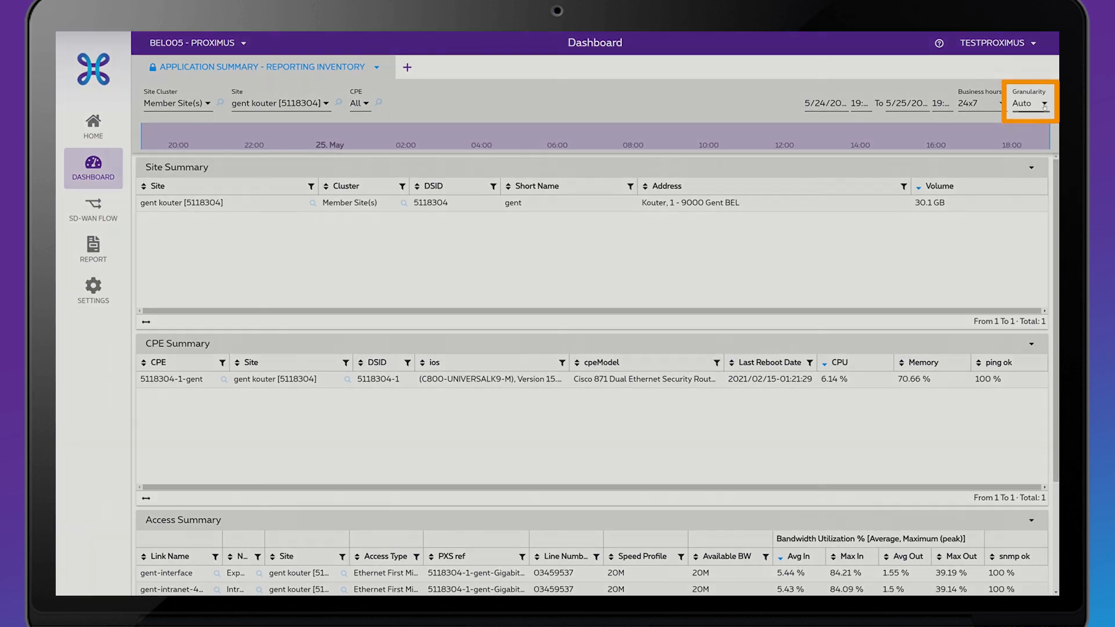
pyautogui.click(1029, 105)
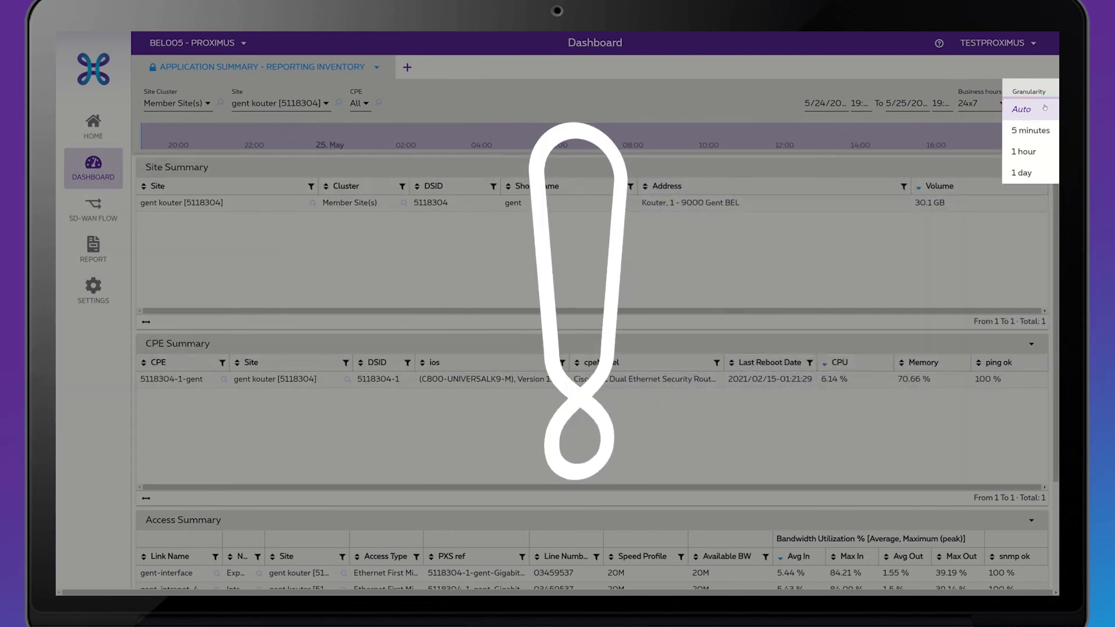
pyautogui.click(1030, 130)
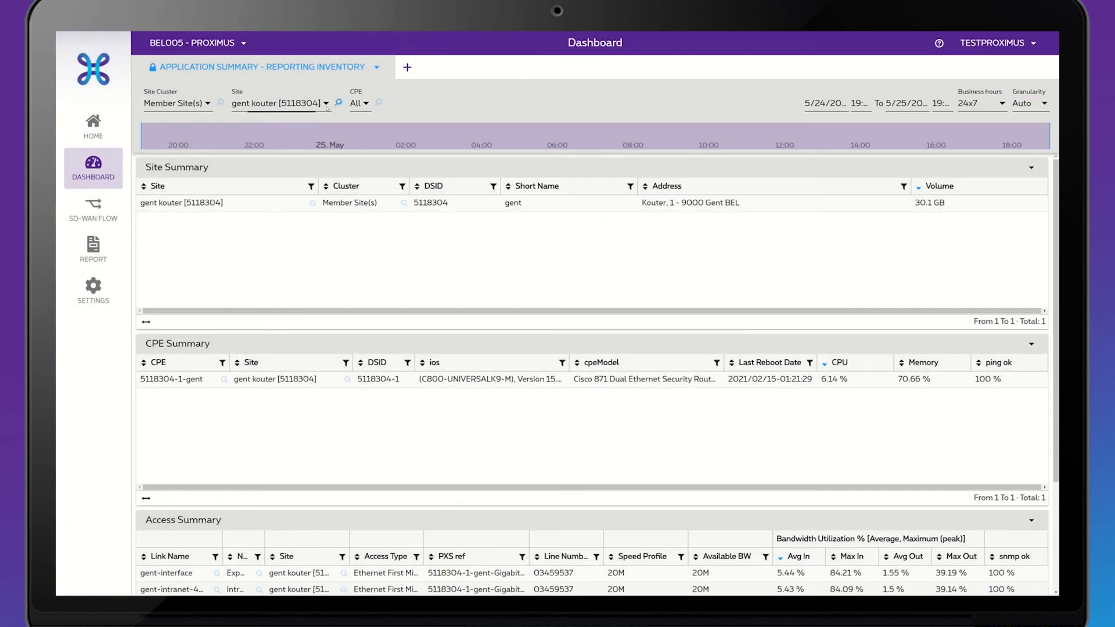
# Step: Deselect gent kouter [5118304] in the Site filter and update so all sites are listed
pyautogui.click(277, 103)
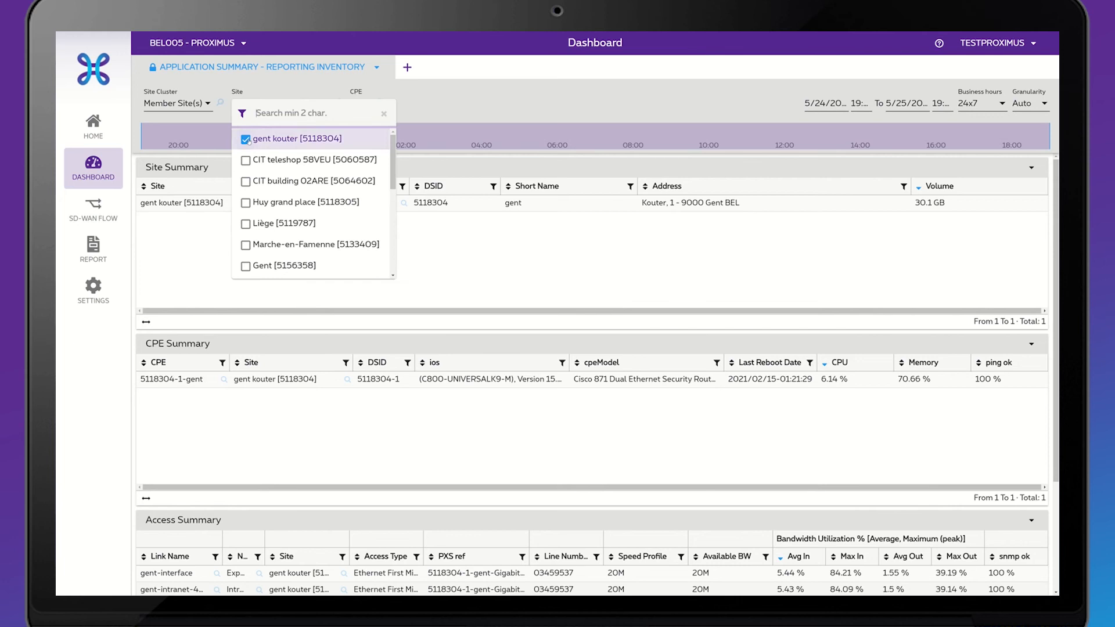
pyautogui.click(245, 138)
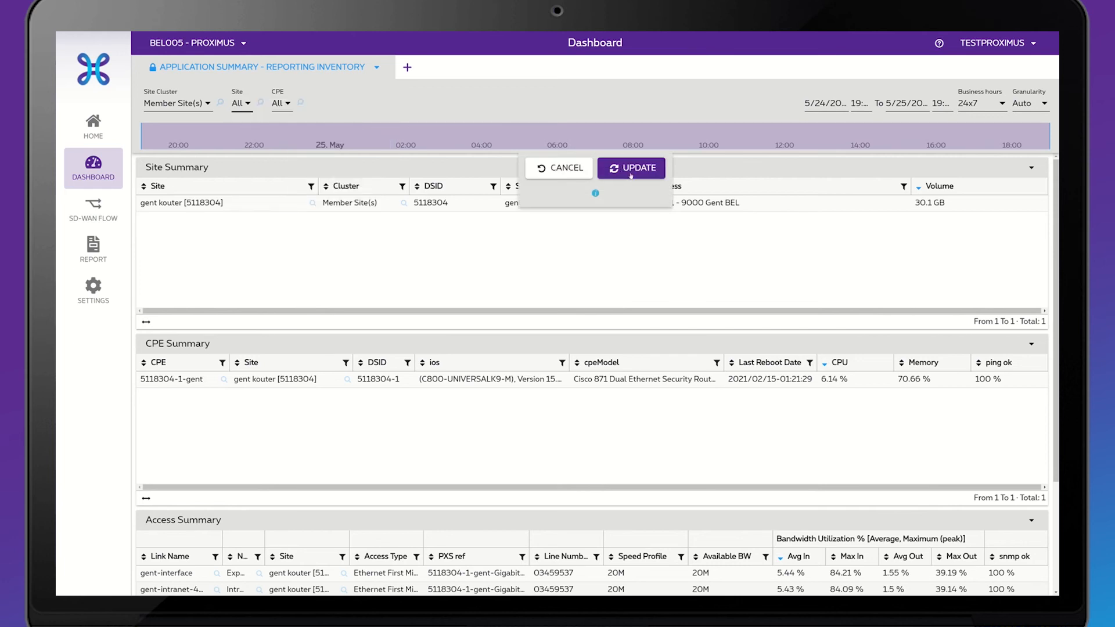
pyautogui.click(631, 167)
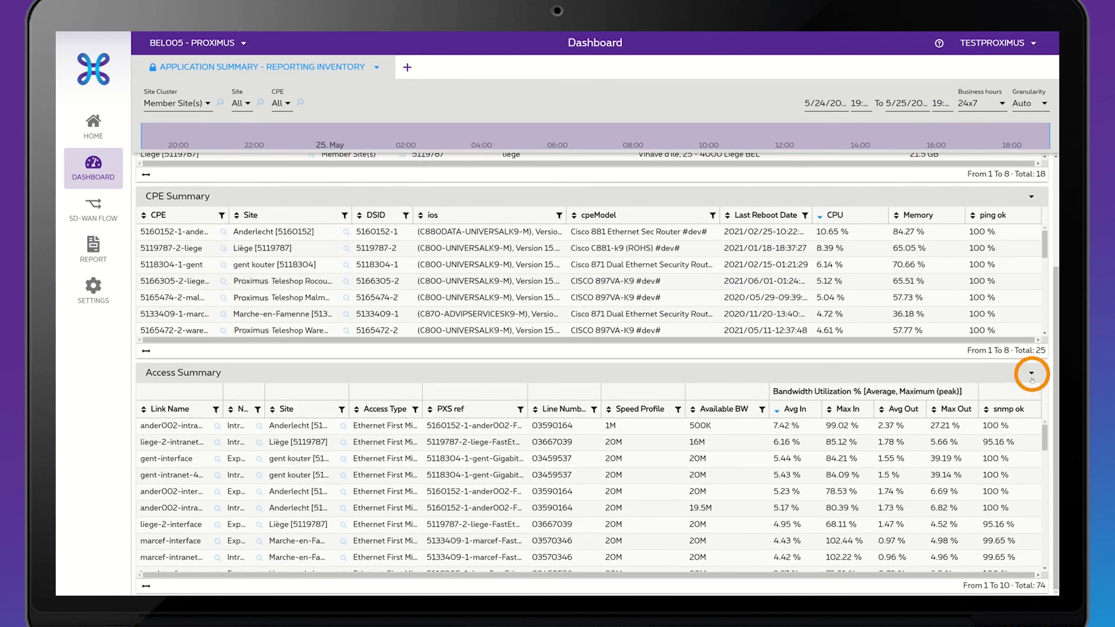
# Step: Export the all-sites Access Summary table as a CSV file
pyautogui.click(1031, 373)
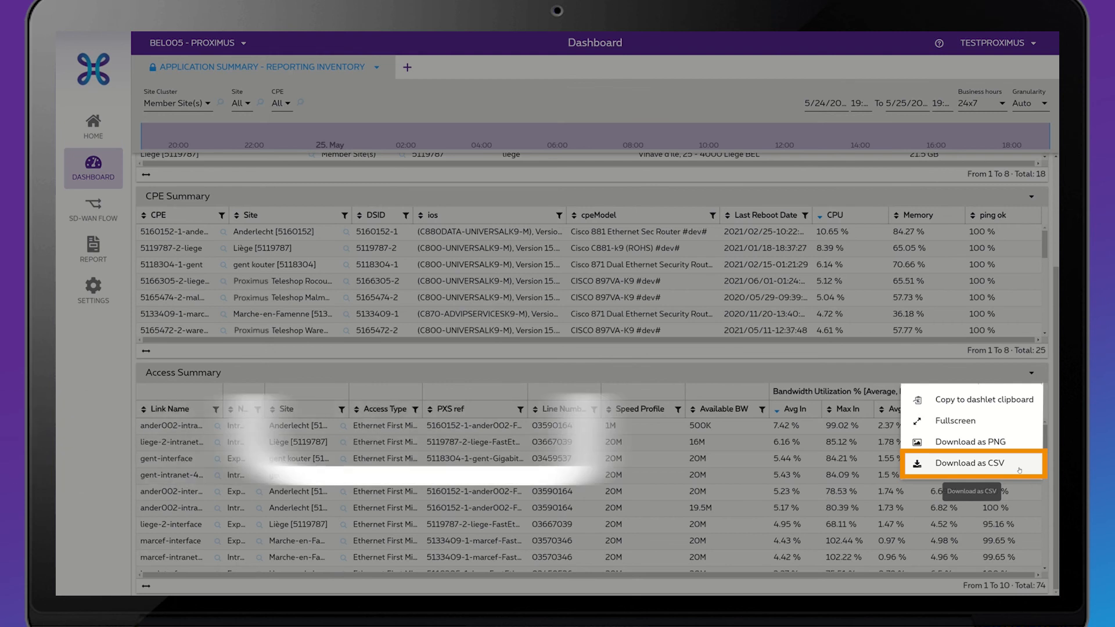
pyautogui.click(969, 464)
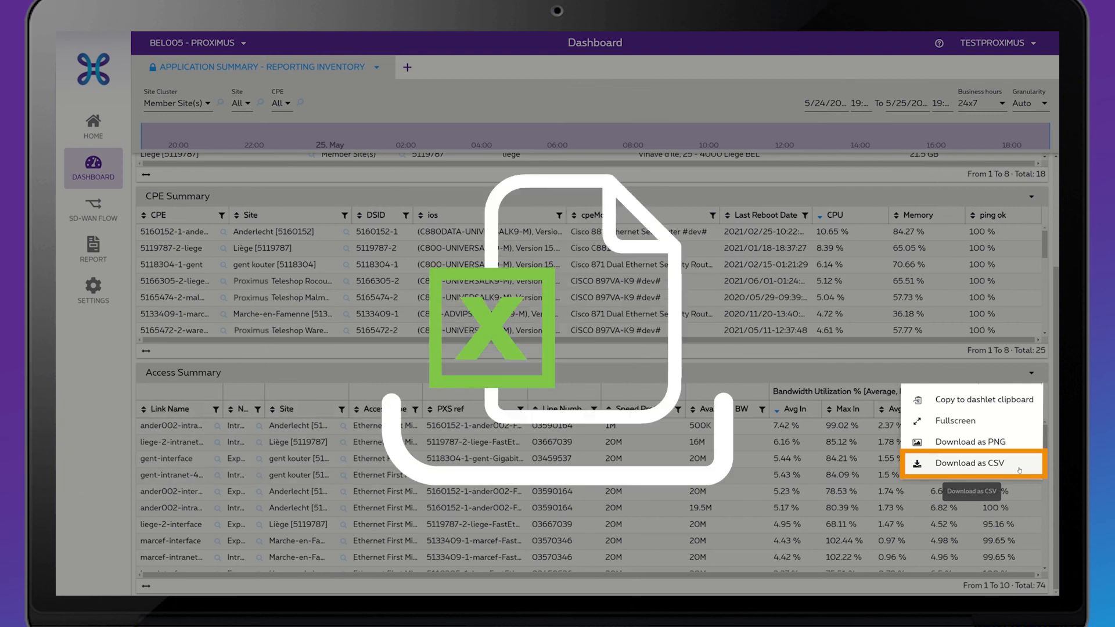
pyautogui.click(961, 464)
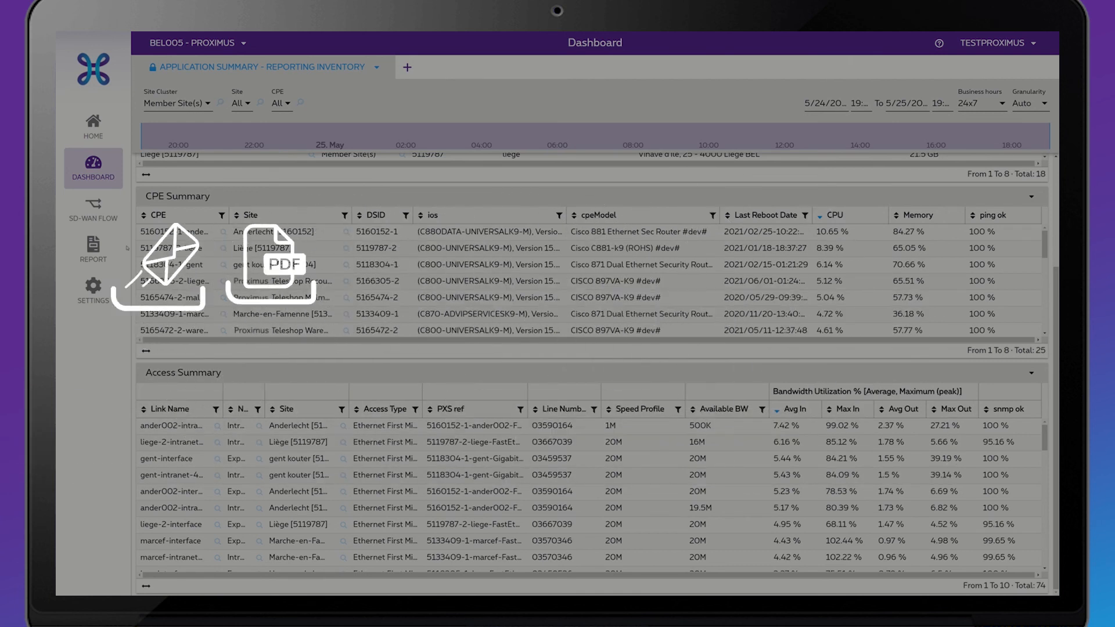
# Step: From the report library, open the 'Application Site Summary (5 min)' report
pyautogui.click(93, 251)
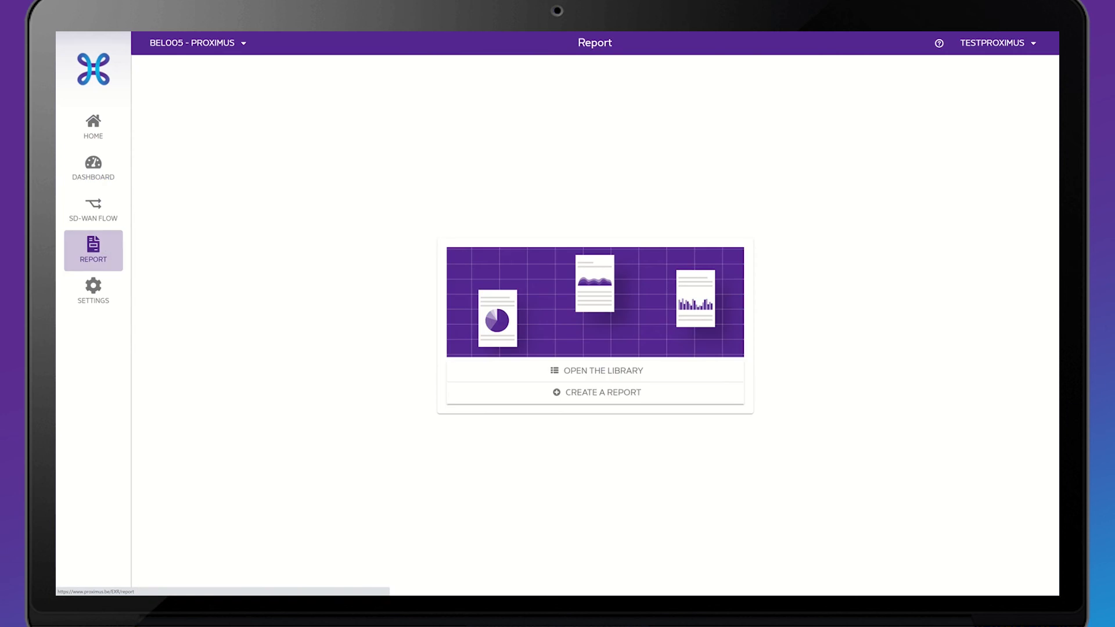
pyautogui.click(602, 370)
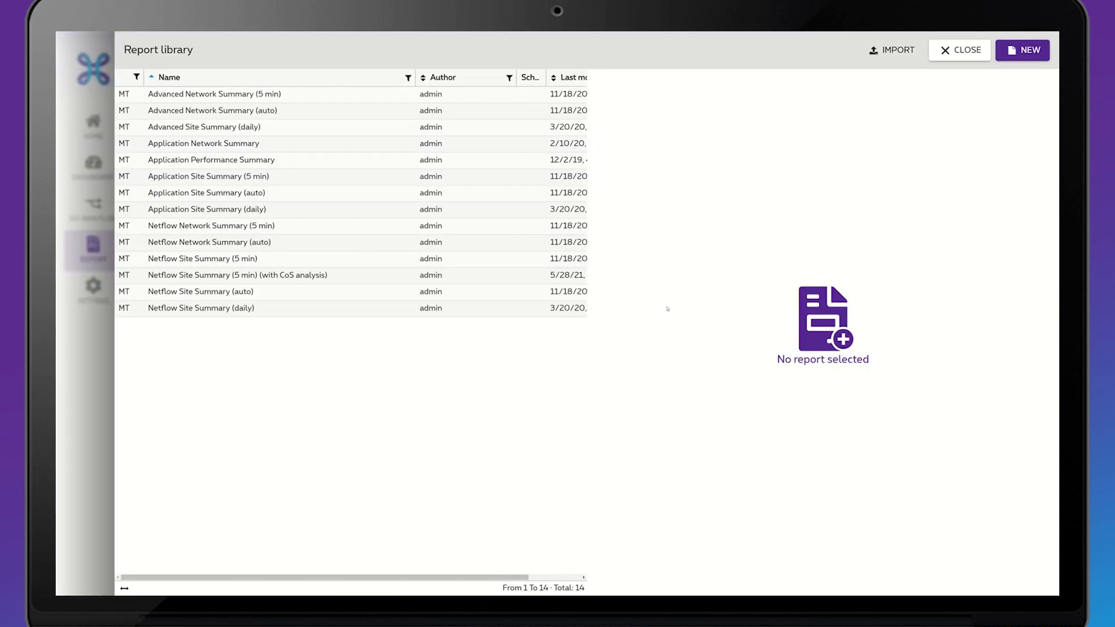
pyautogui.click(208, 177)
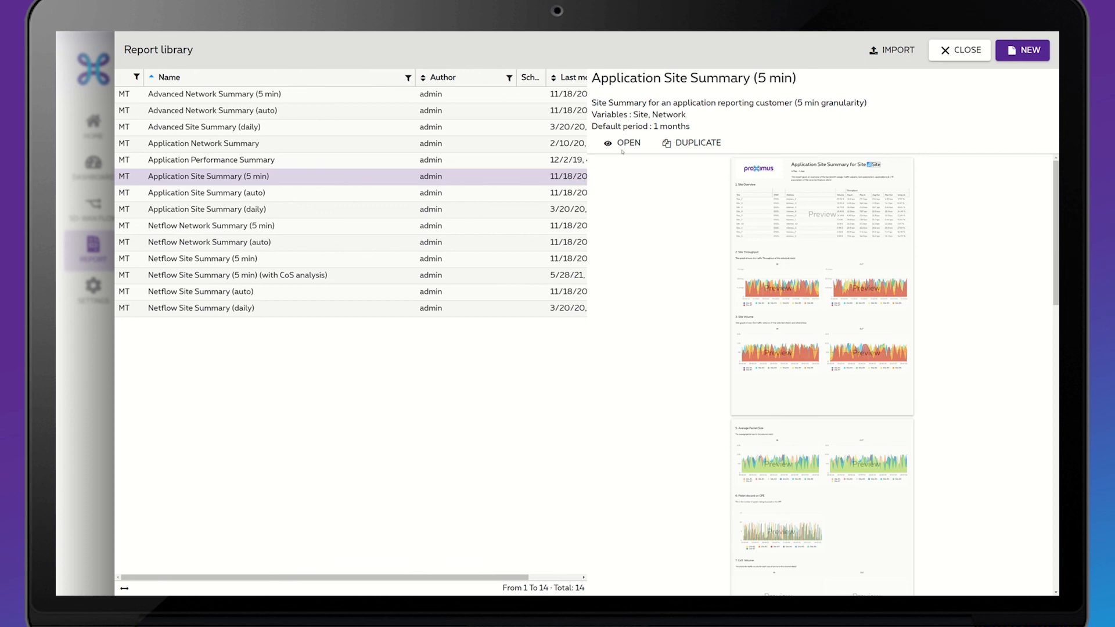
pyautogui.click(629, 141)
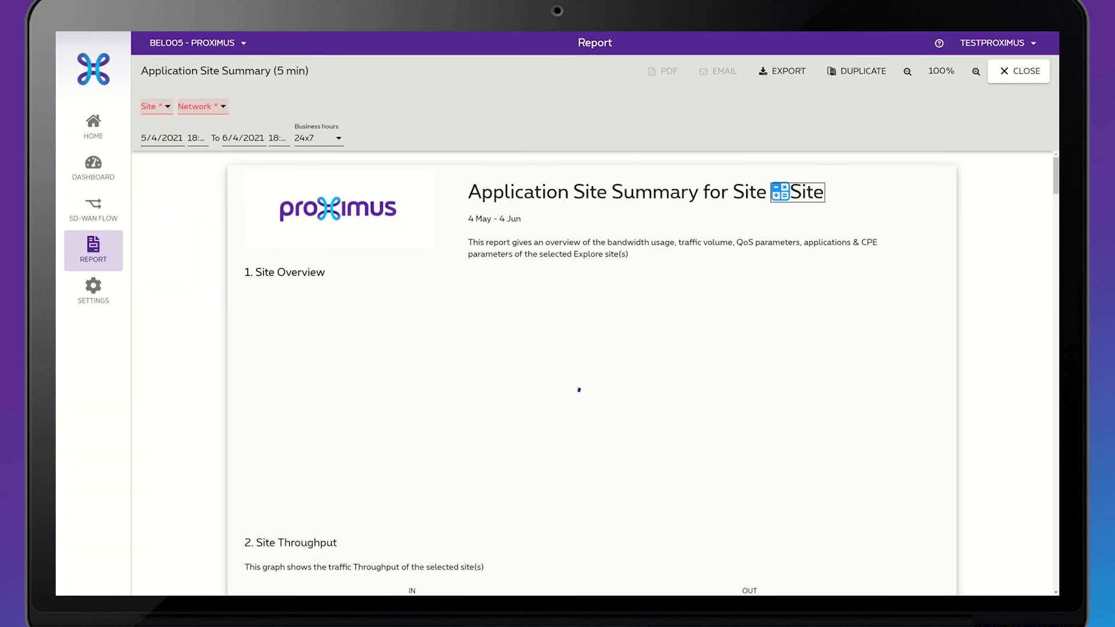
# Step: Generate the report for Proximus Teleshop Auderghem [5166273] on the Explore network
pyautogui.click(151, 106)
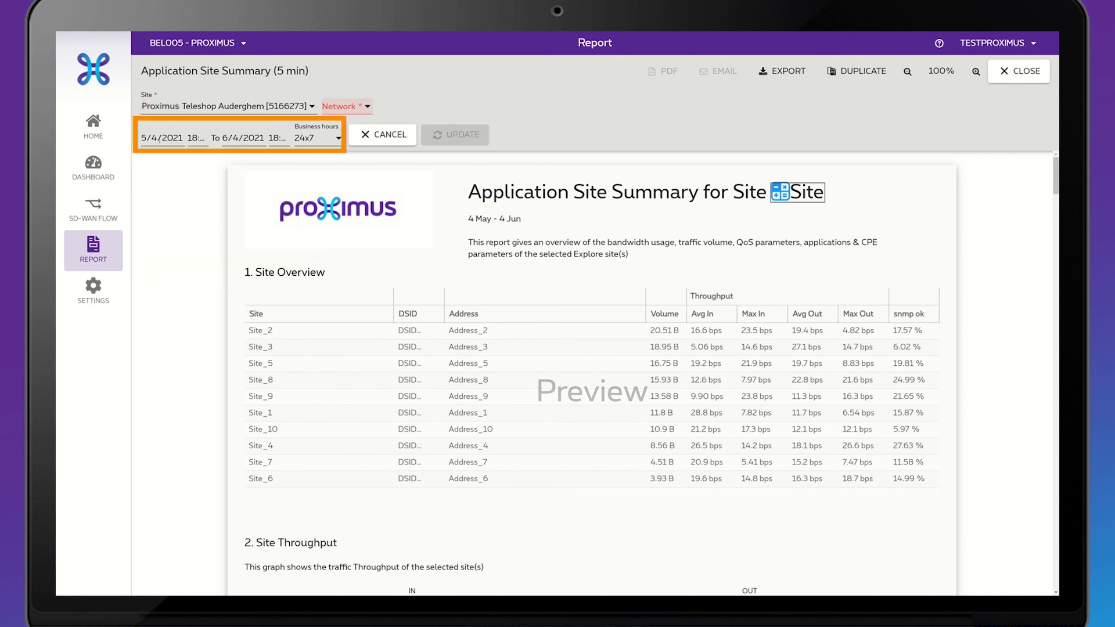
pyautogui.click(344, 106)
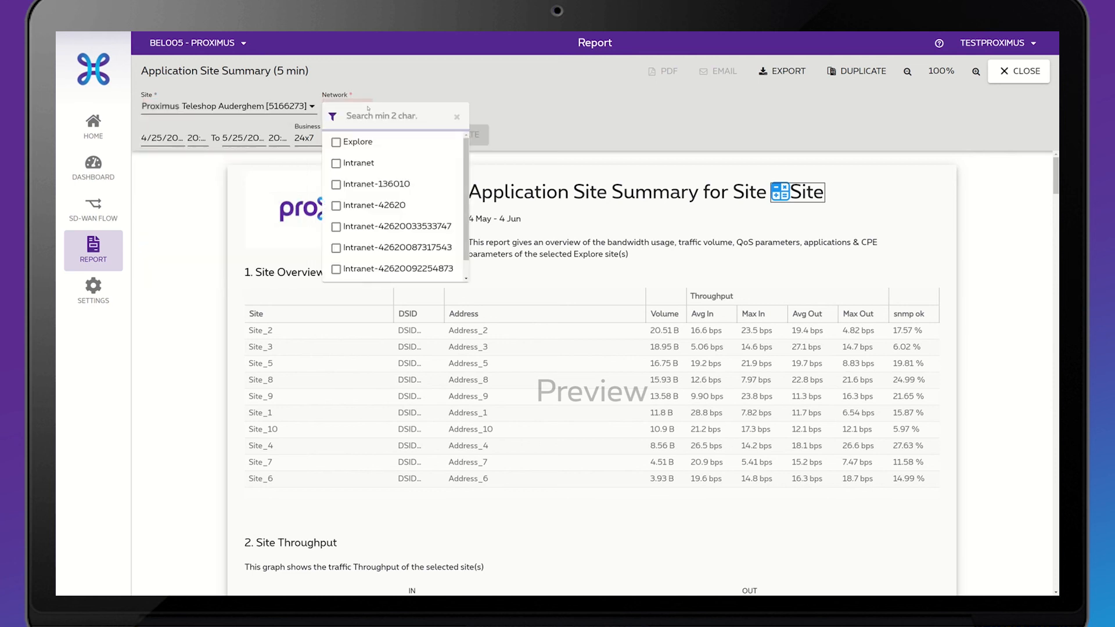
pyautogui.click(356, 142)
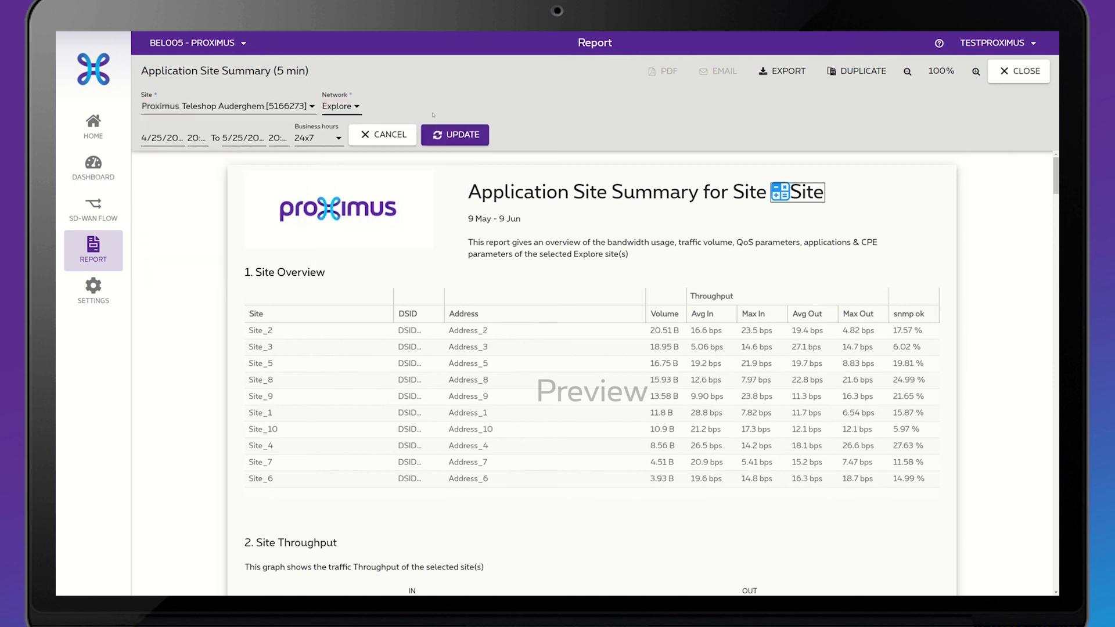
pyautogui.click(455, 135)
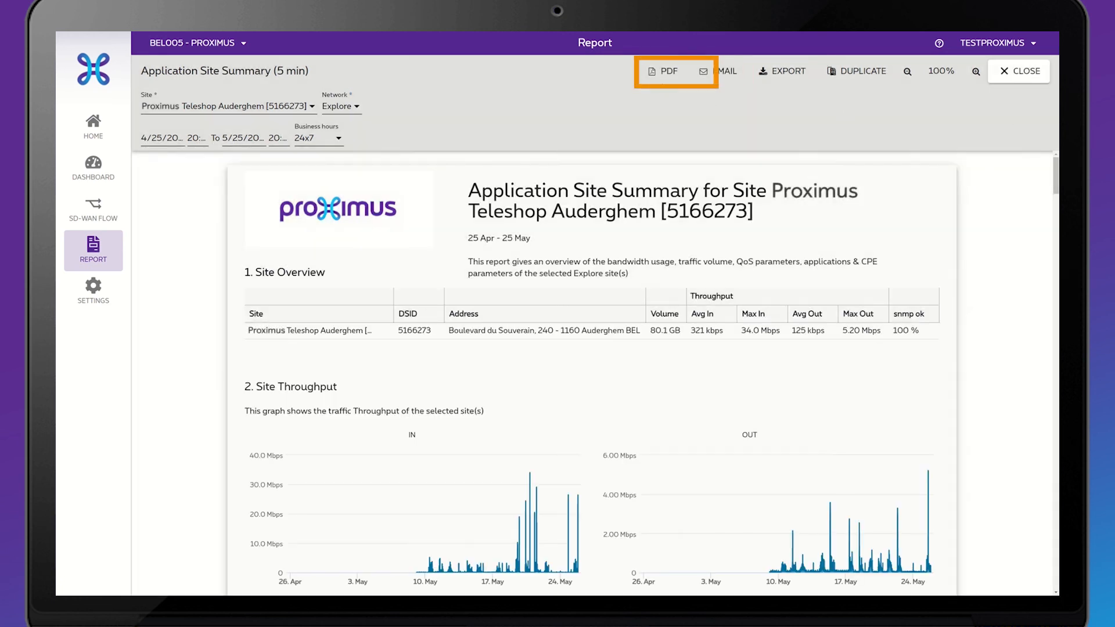
pyautogui.moveTo(661, 71)
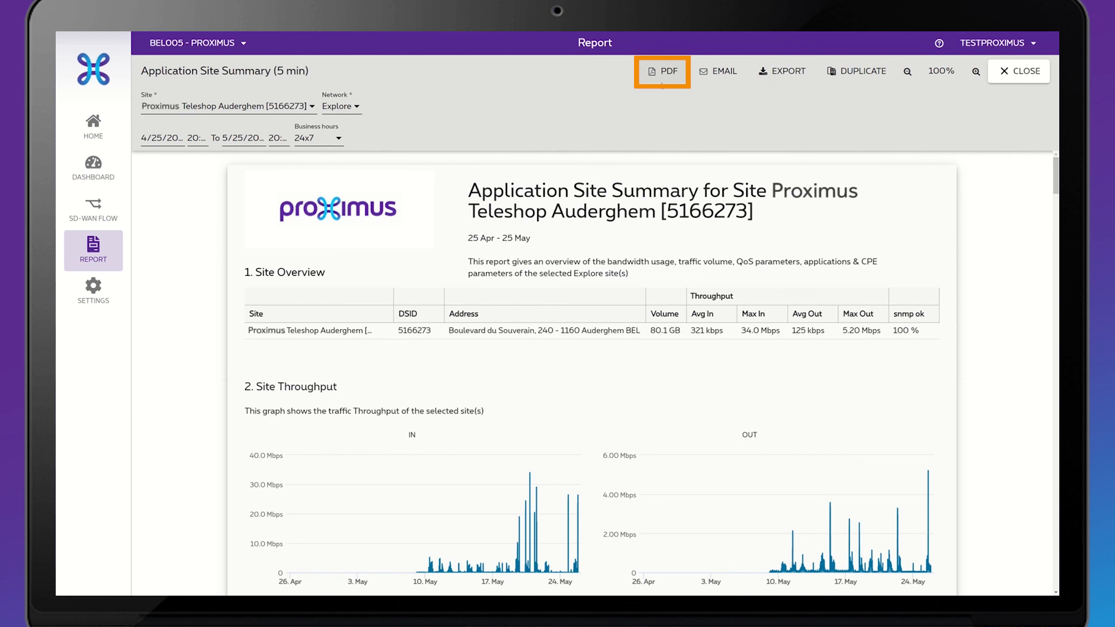
pyautogui.moveTo(718, 71)
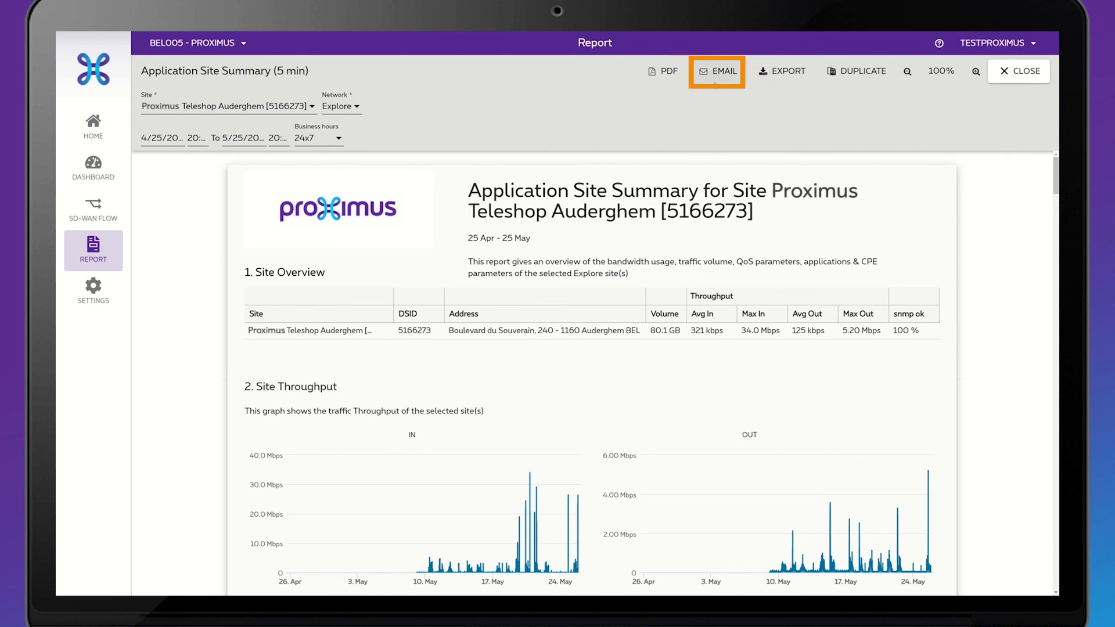